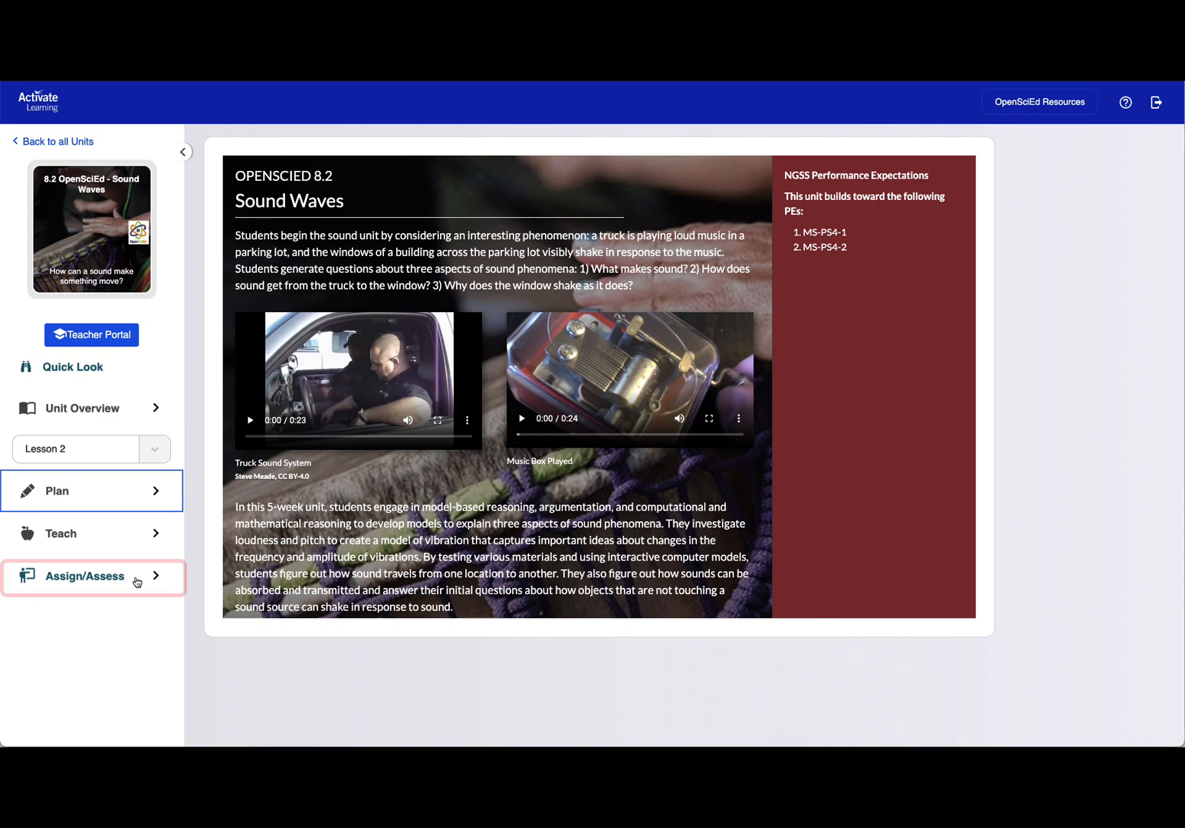
Go to Manage Assign/Assess for the Sound Waves unit from the Assign/Assess sidebar menu
left_click(85, 576)
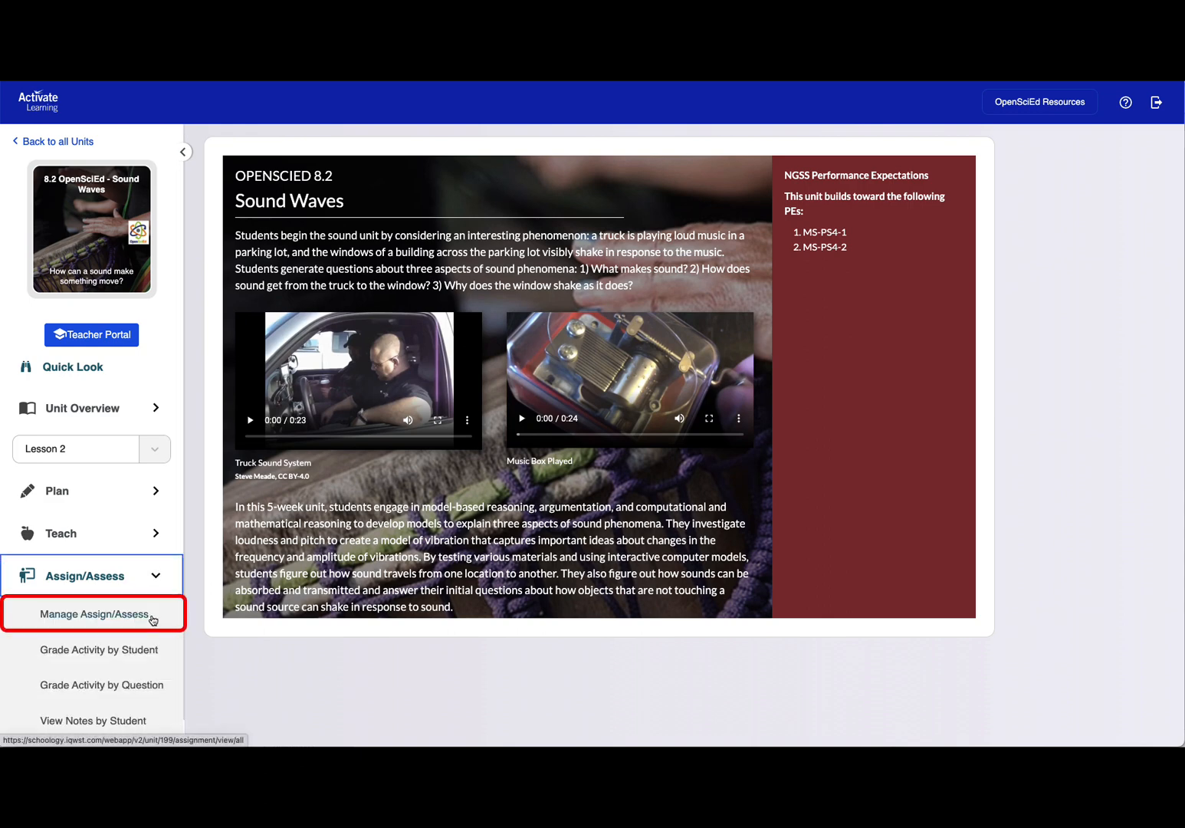
left_click(94, 613)
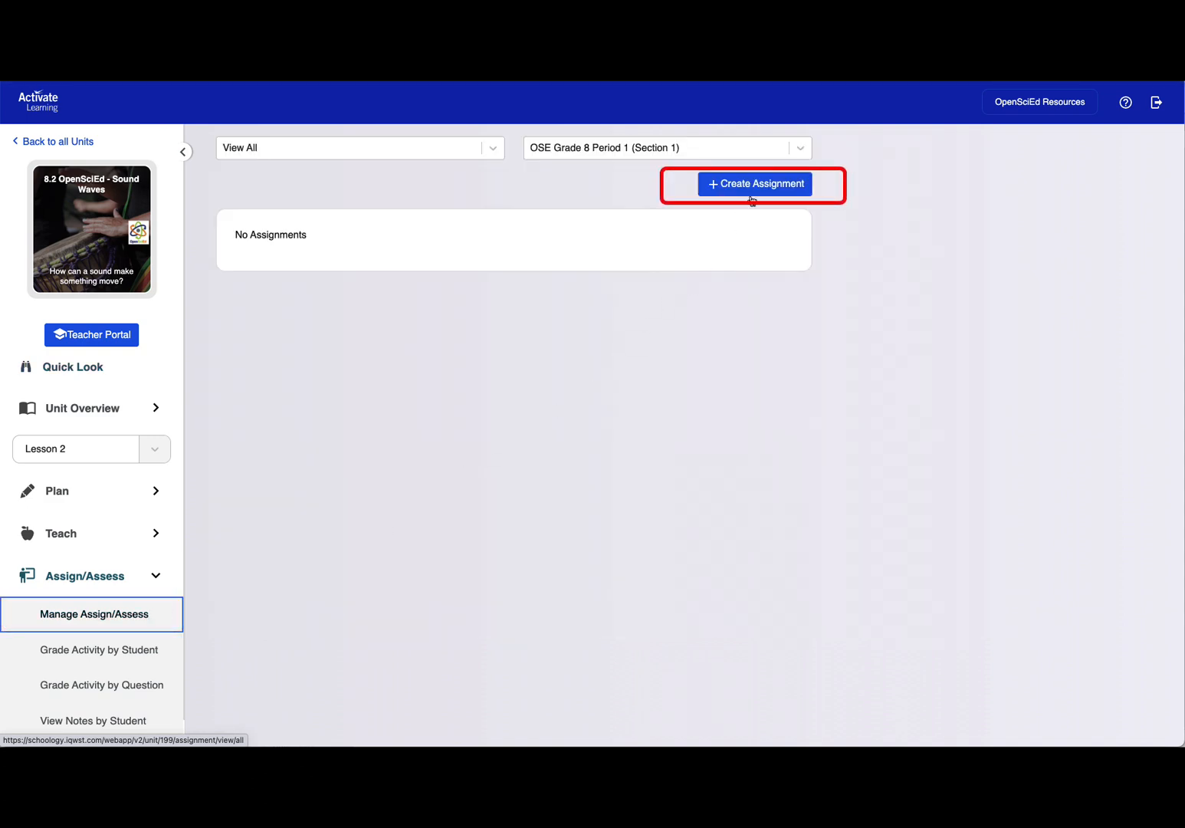
Start a new assignment for the Period 1 and Period 2 sections using the Lesson 2 Day 1 activity
left_click(754, 184)
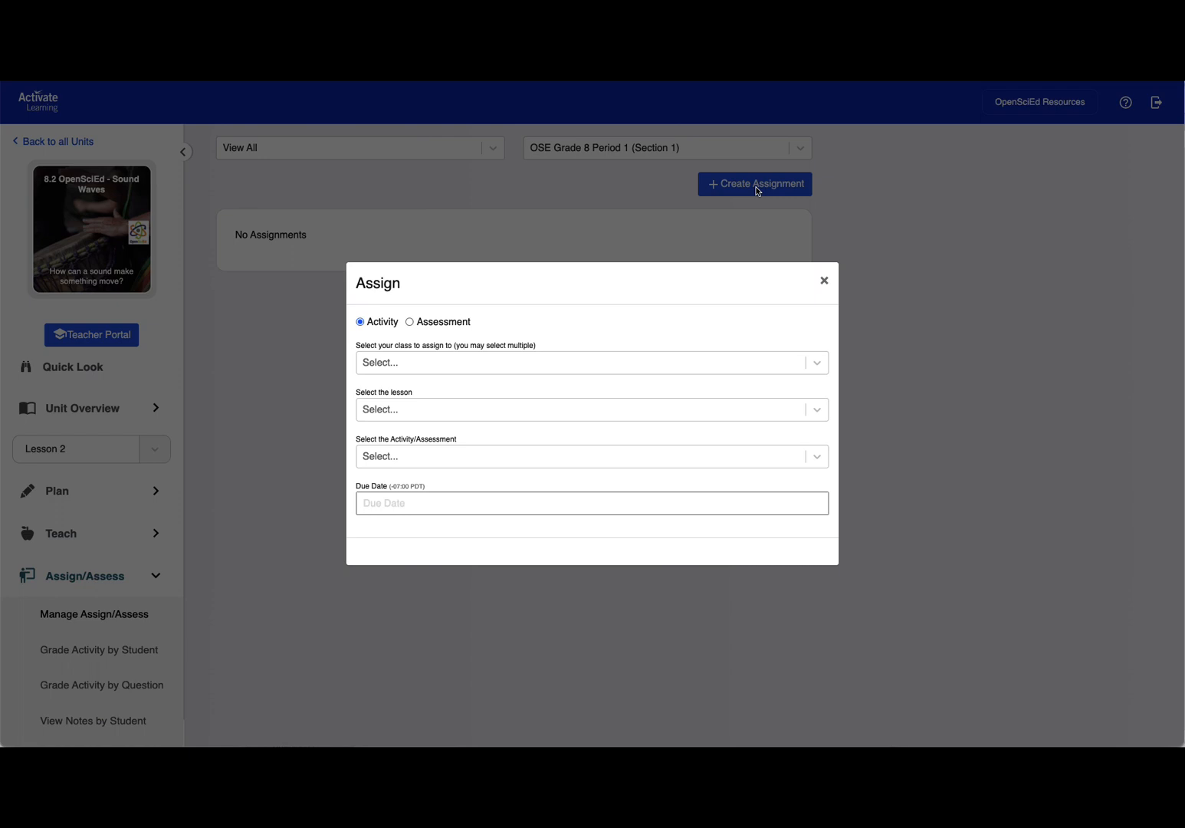
left_click(590, 362)
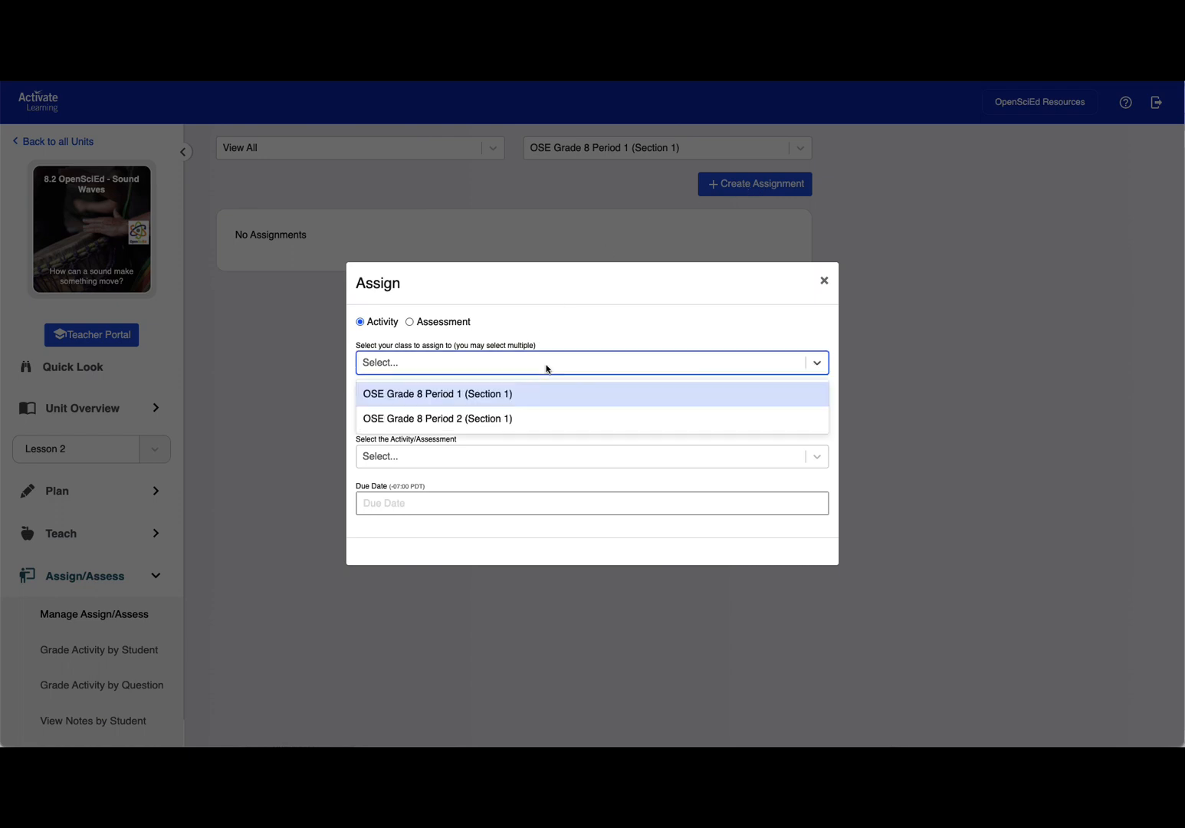
left_click(437, 393)
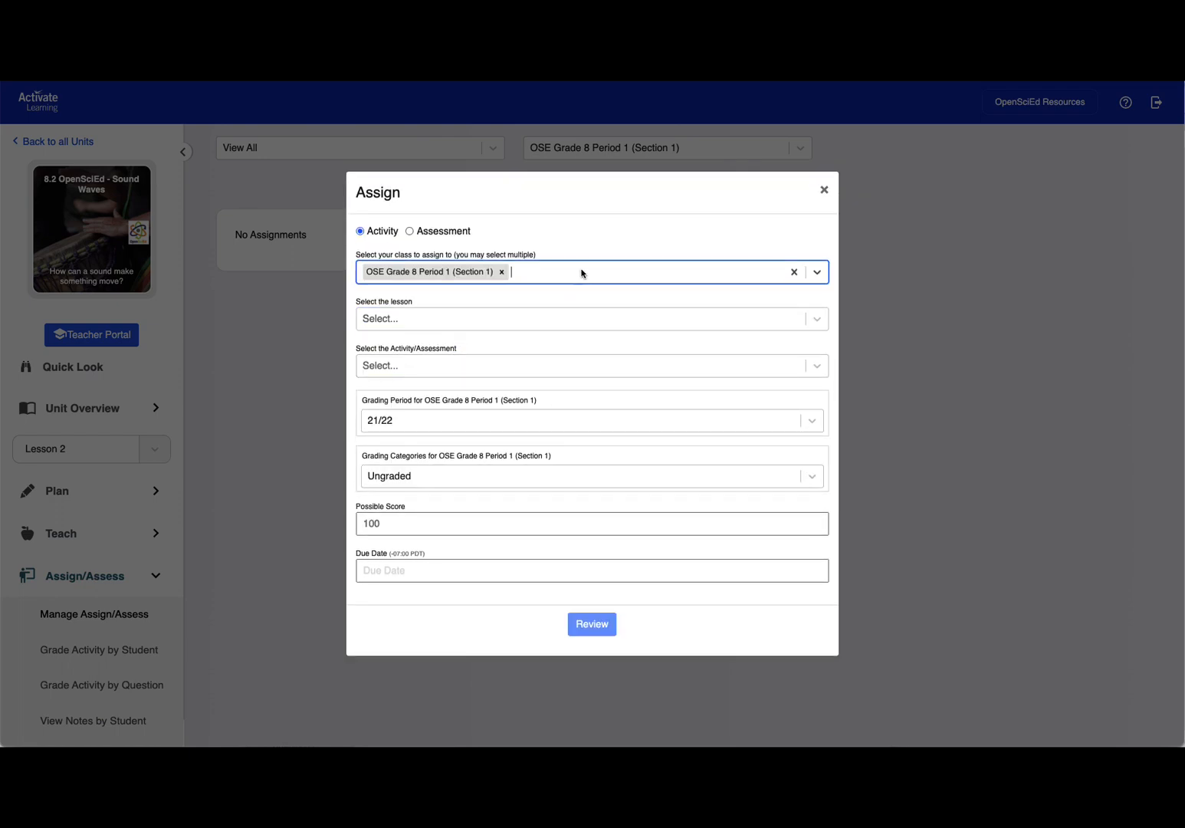
left_click(583, 271)
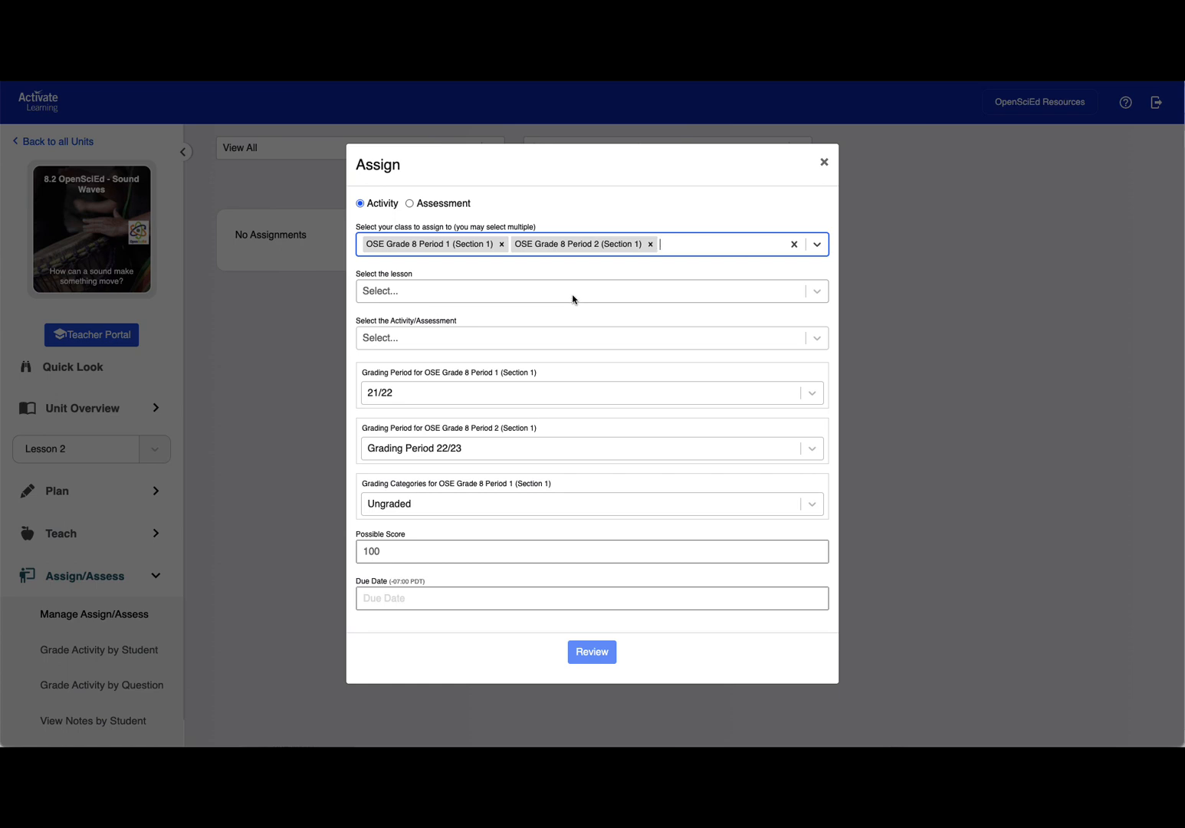
left_click(591, 291)
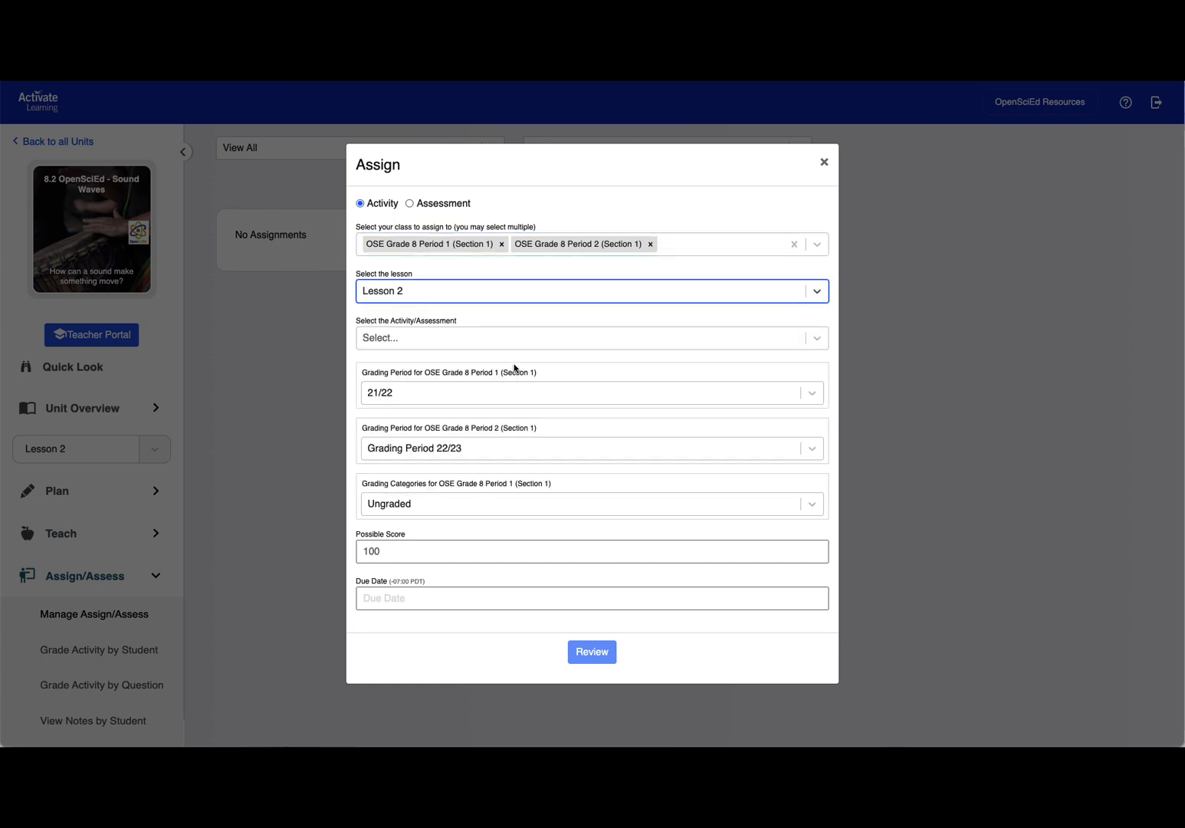
left_click(591, 337)
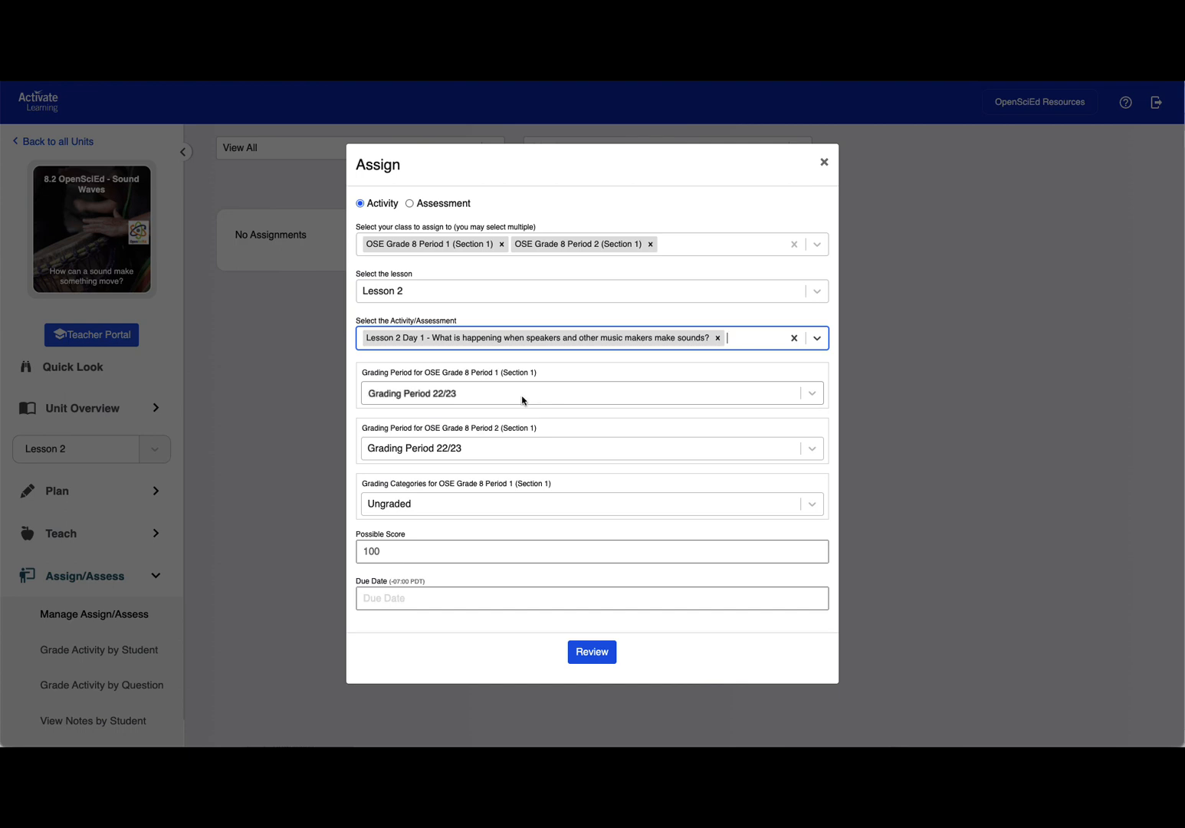
mouse_move(512, 509)
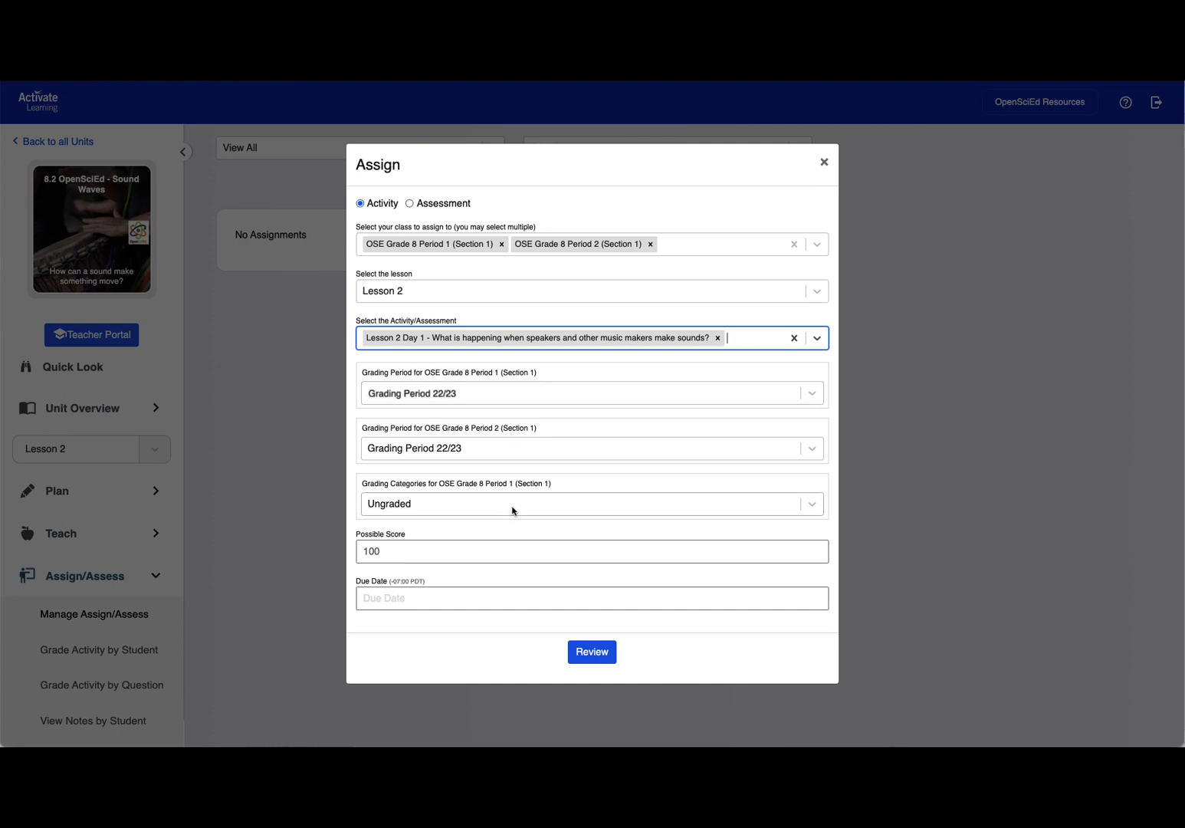
Grade it under the Activity category, set the due date to August 31, and proceed to review
left_click(591, 503)
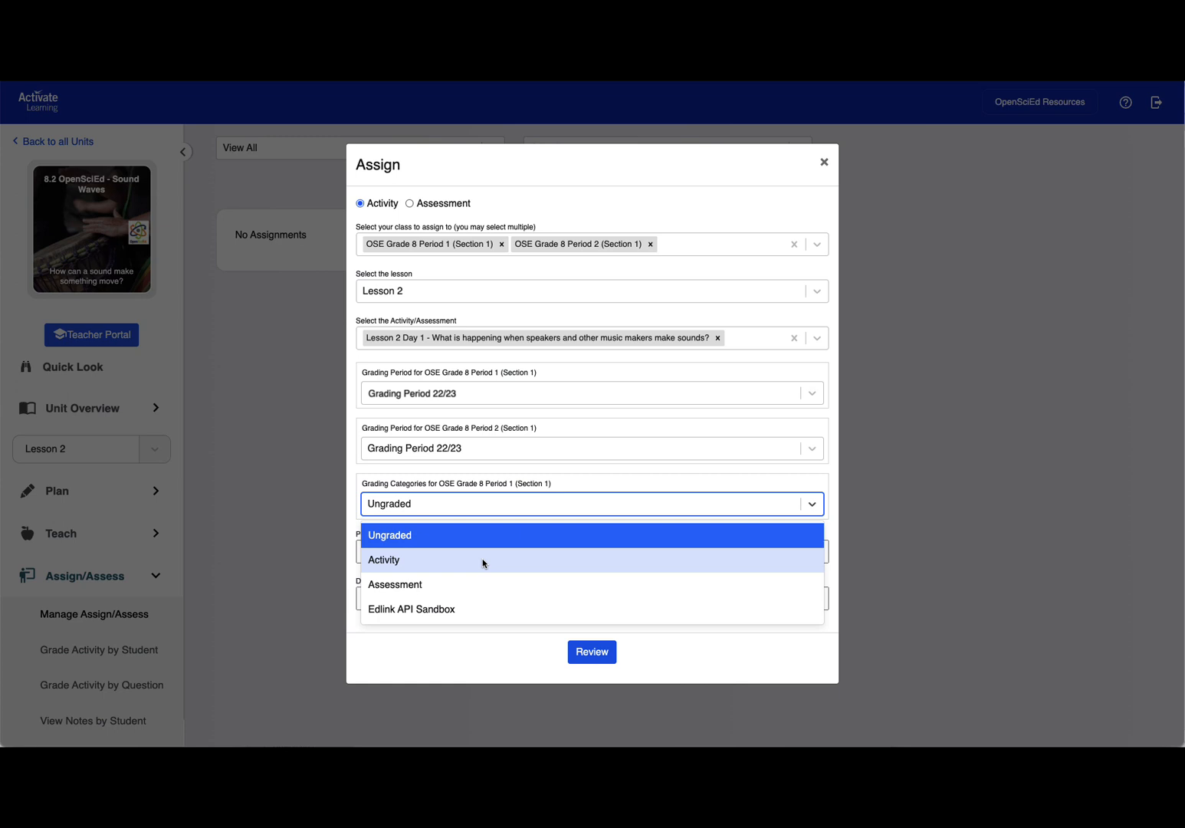
left_click(383, 560)
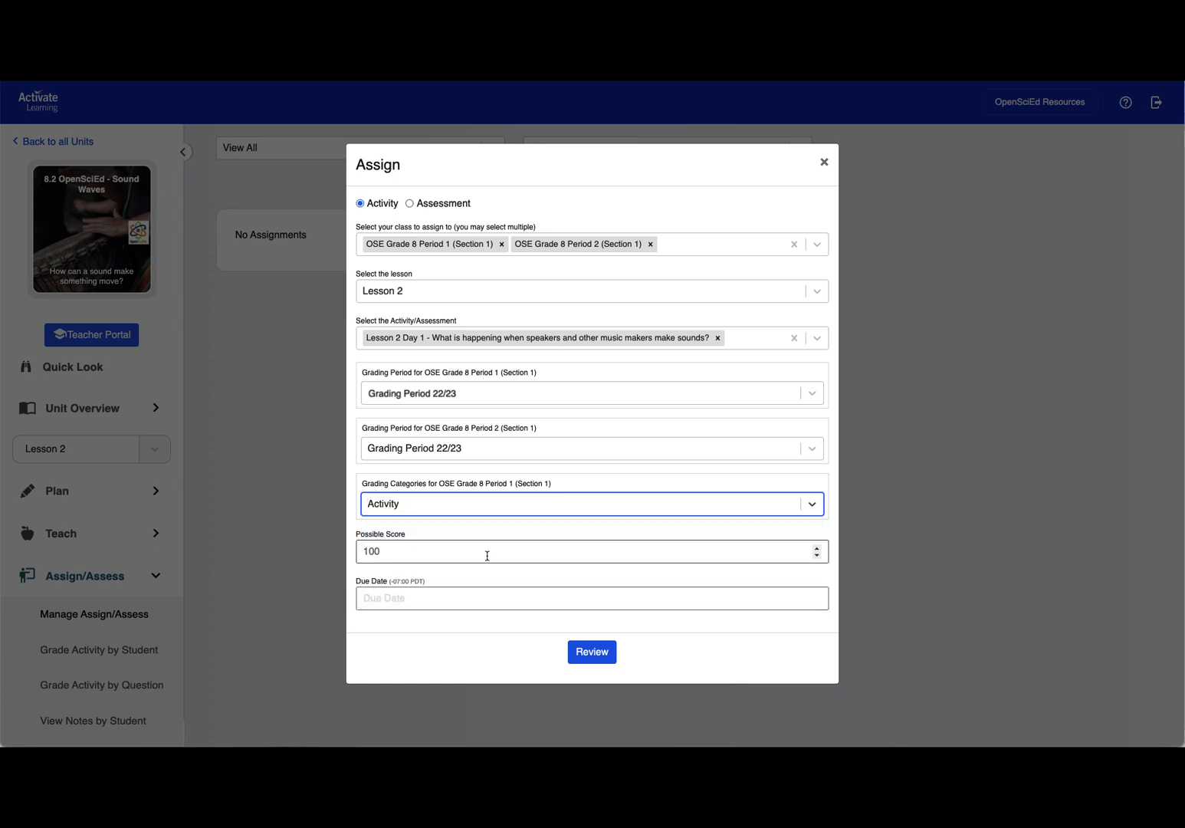
left_click(592, 598)
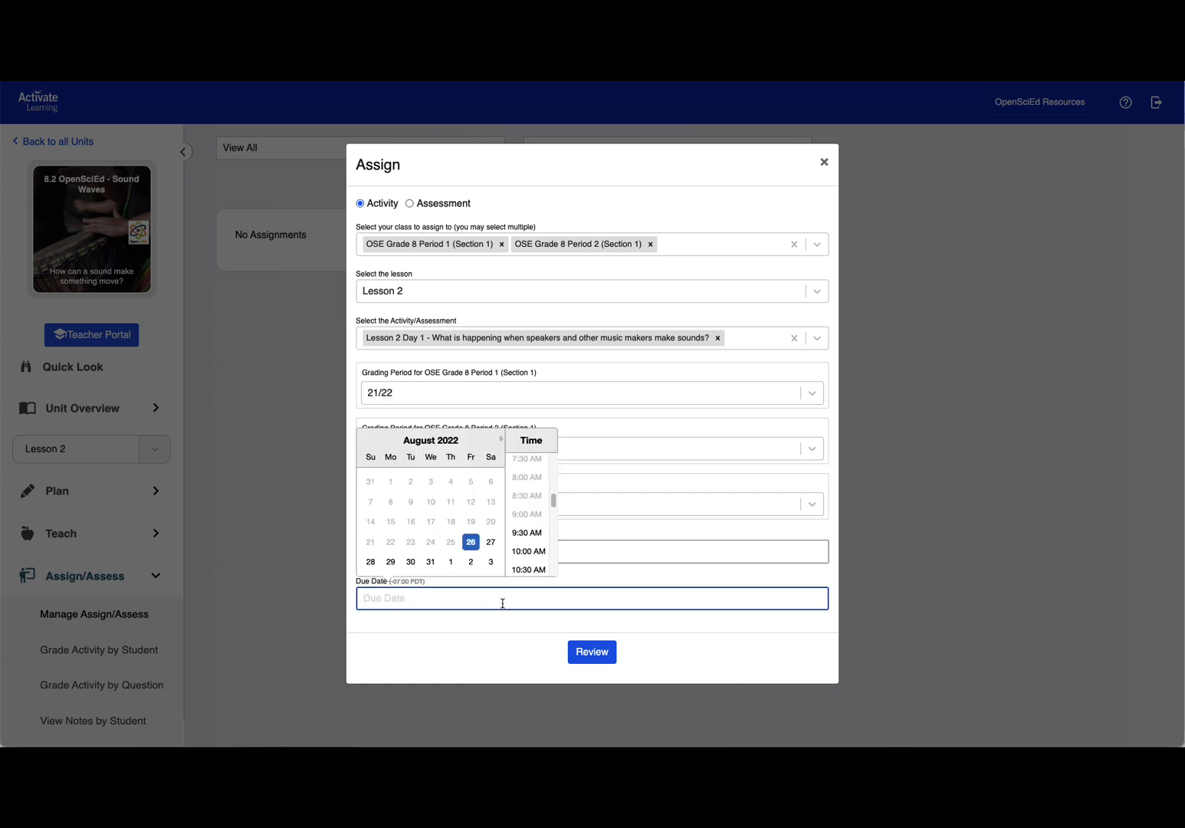
left_click(429, 561)
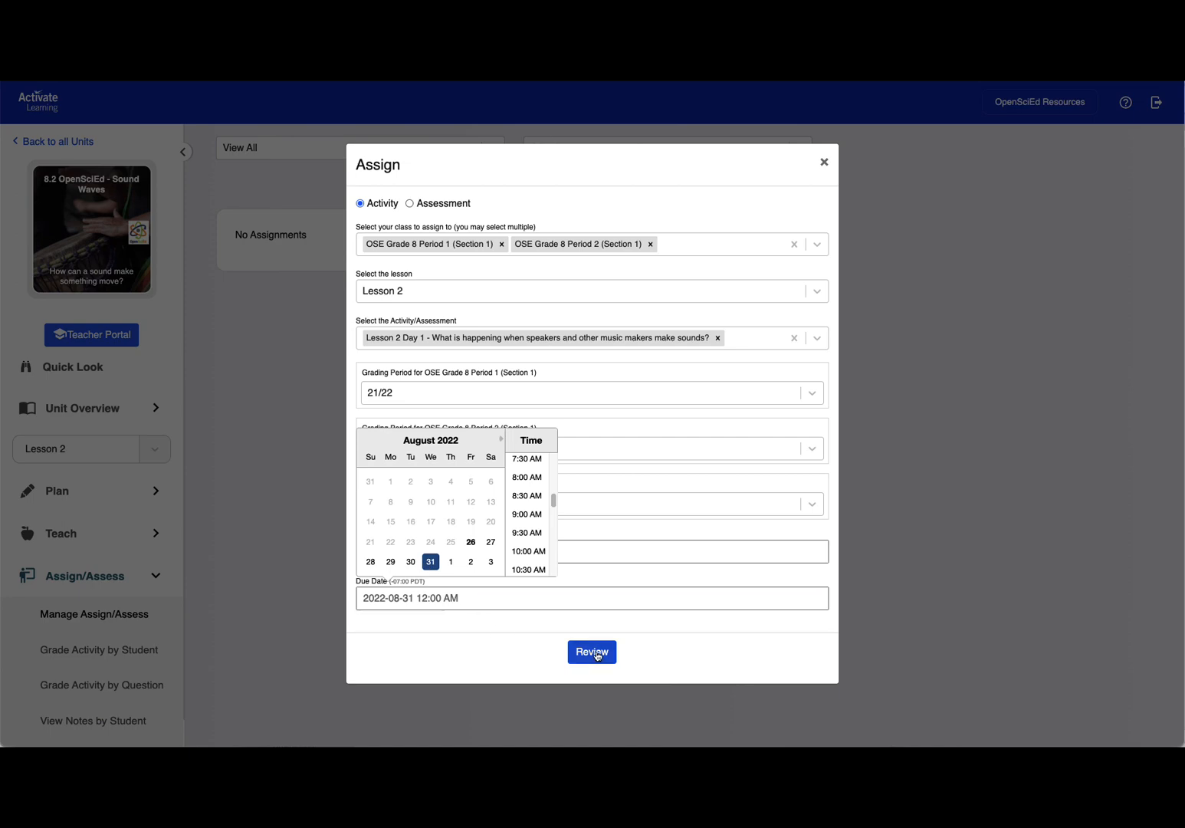
left_click(592, 652)
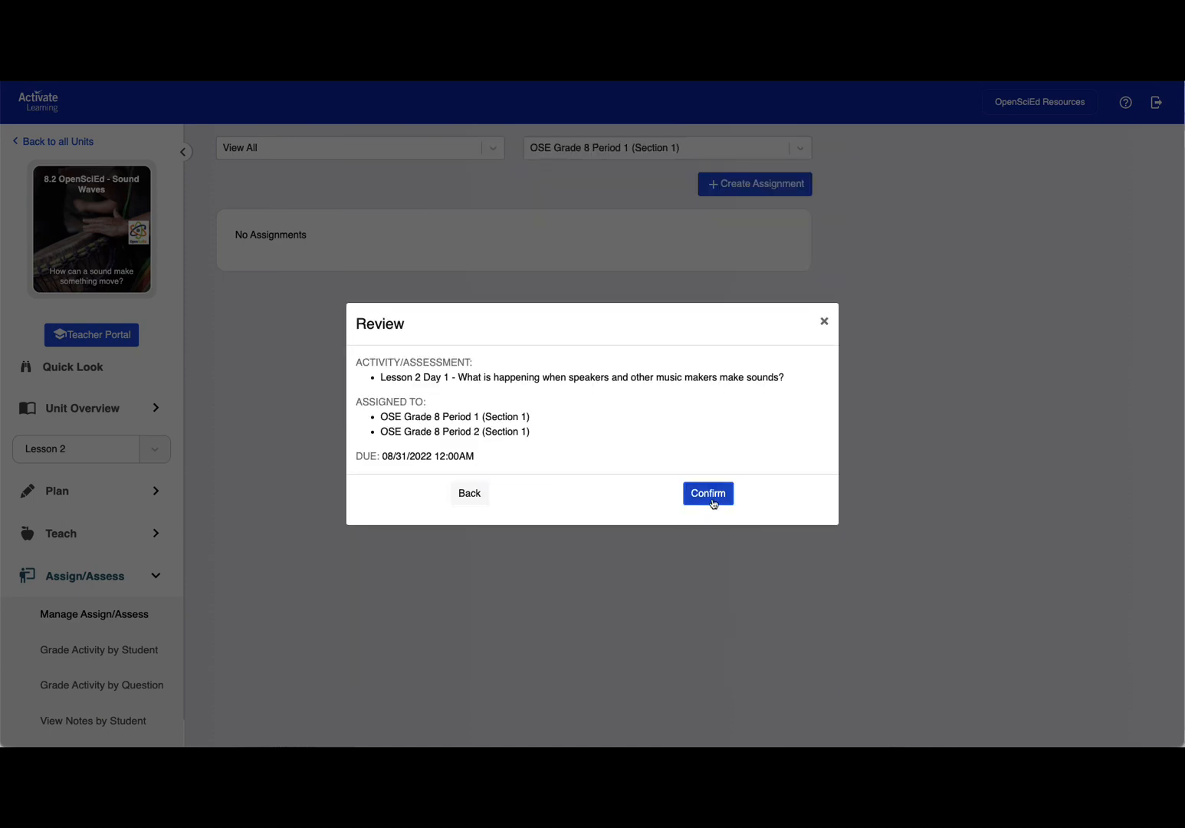
Create the assignment, then enter the linked Lesson 2 Day 1 activity from the student's Schoology view
left_click(707, 494)
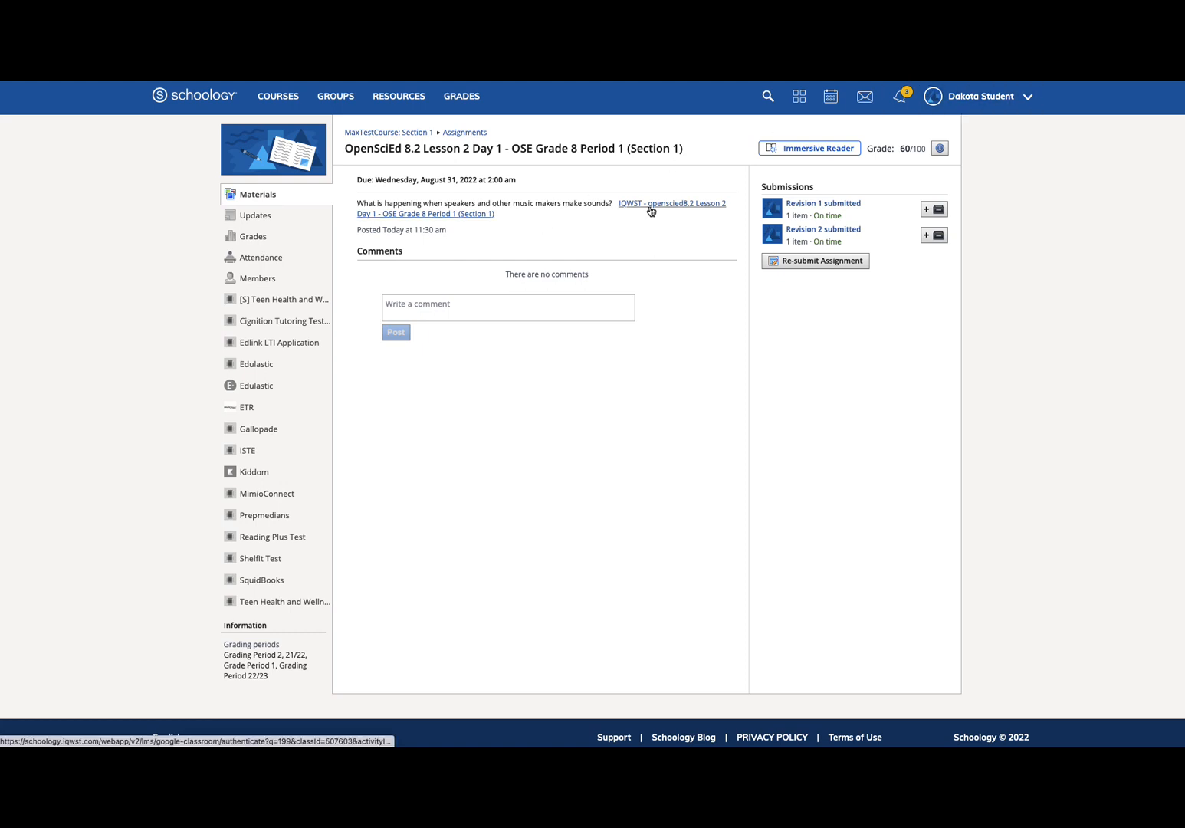
left_click(670, 202)
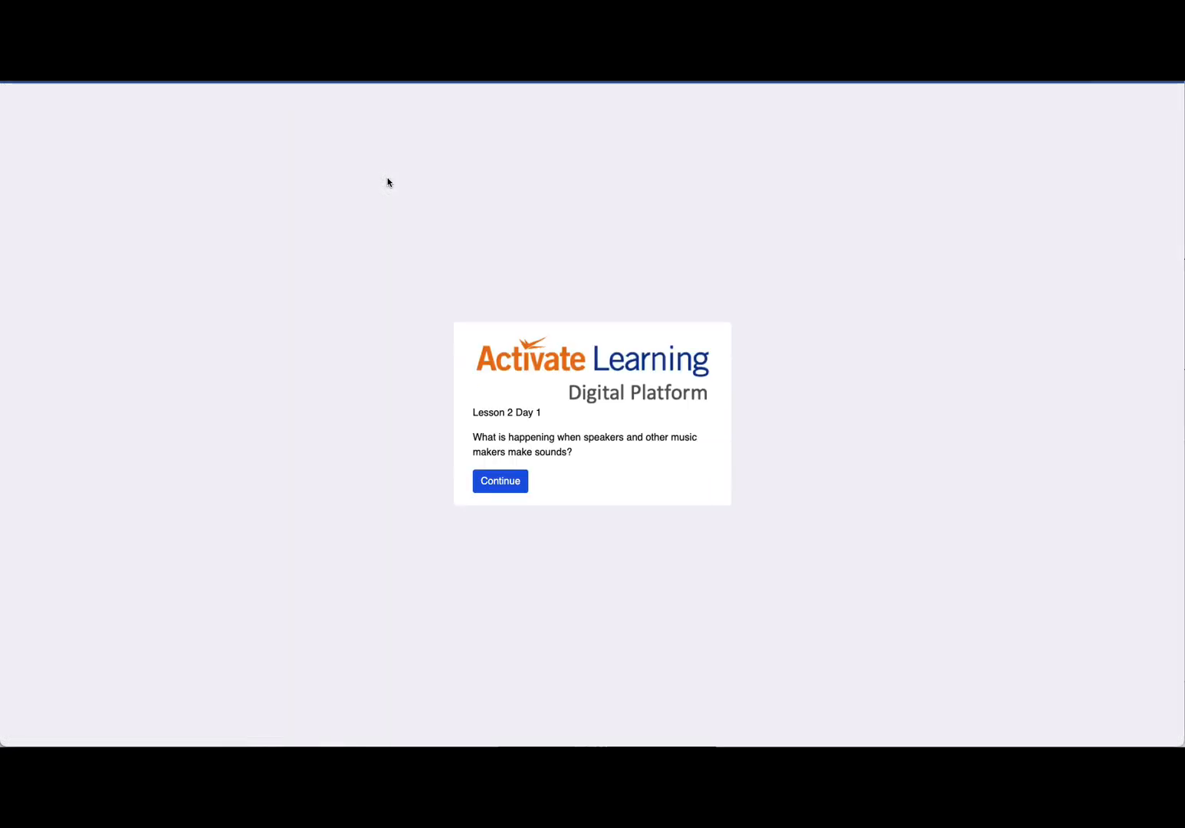
left_click(500, 482)
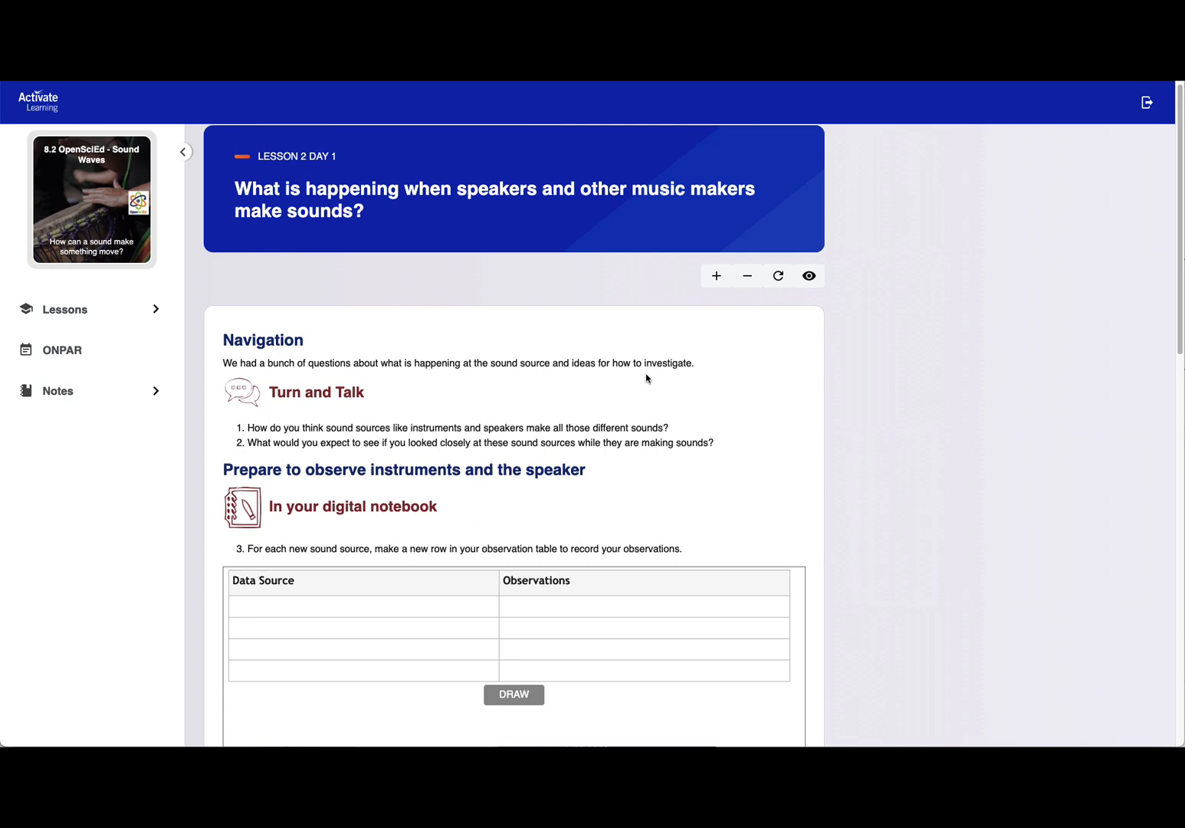
Answer question 10 with "All of them vibrated. Some more than others." and turn the activity in
scroll("down", 3)
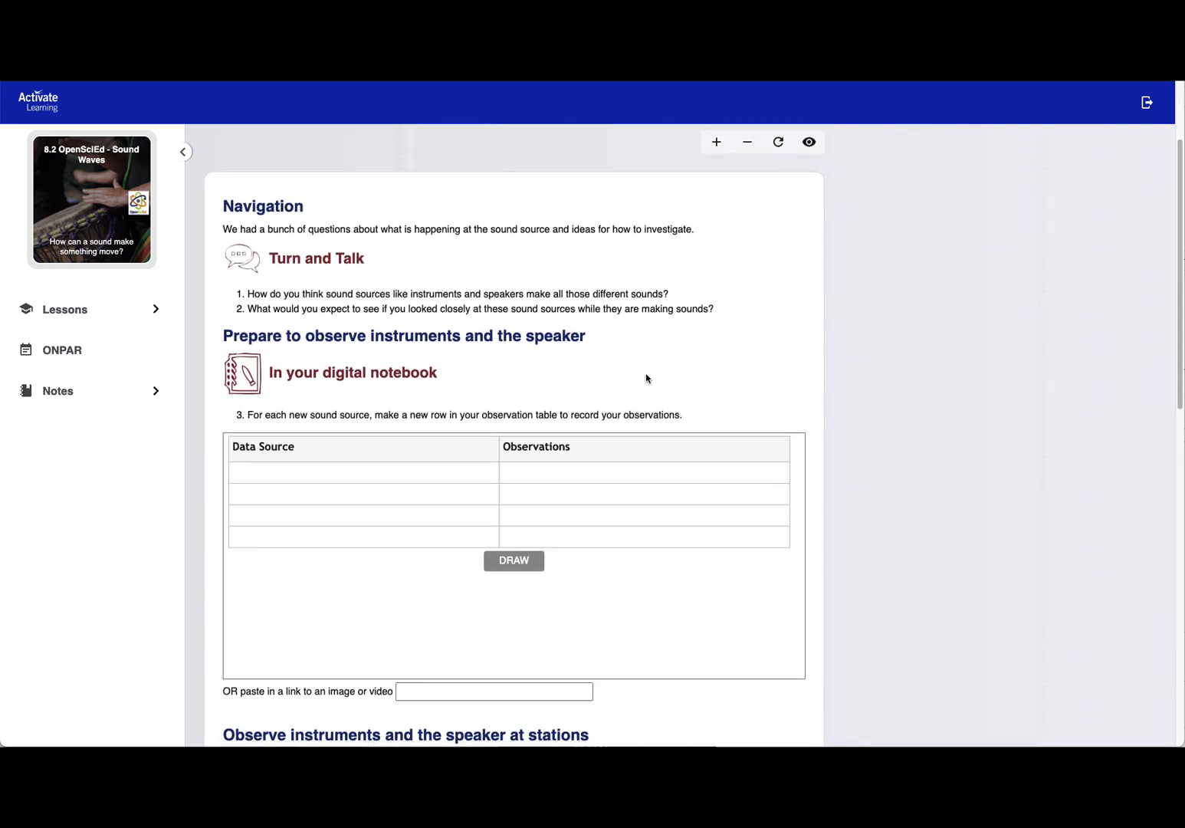
scroll("down", 3)
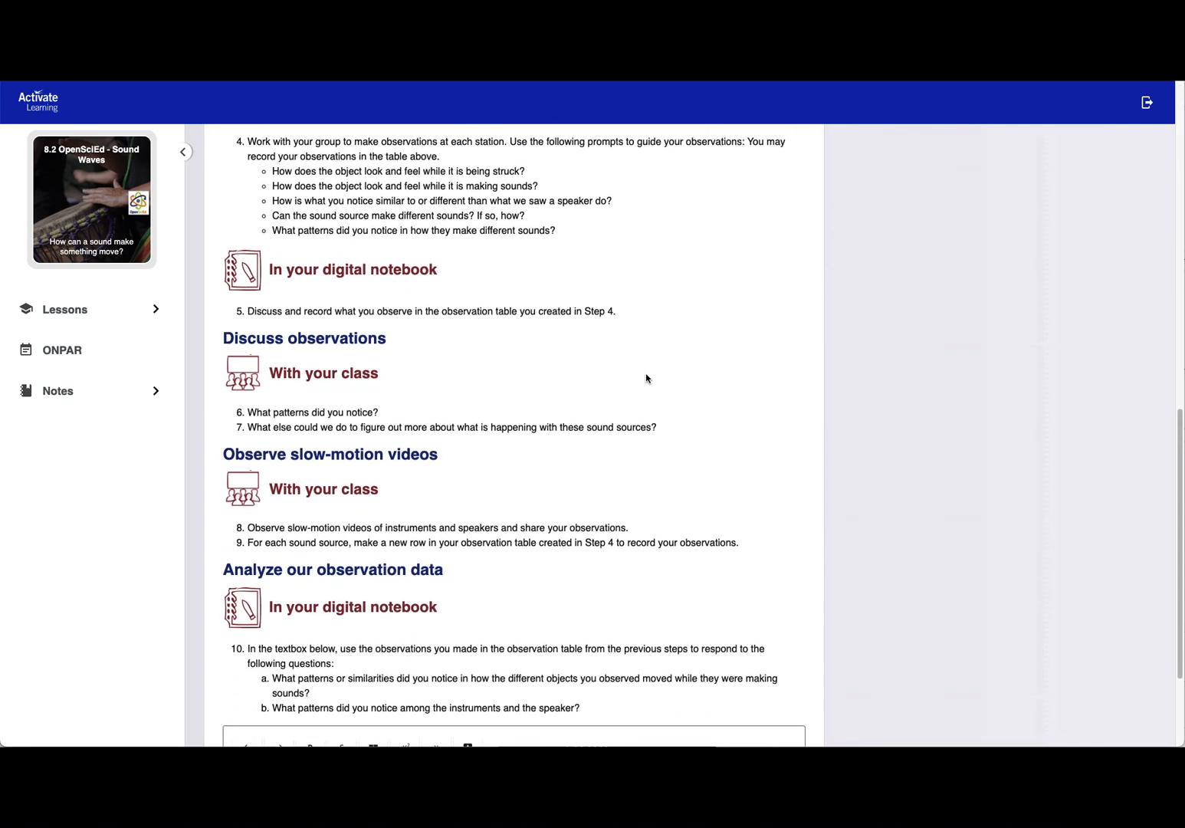
scroll("down", 3)
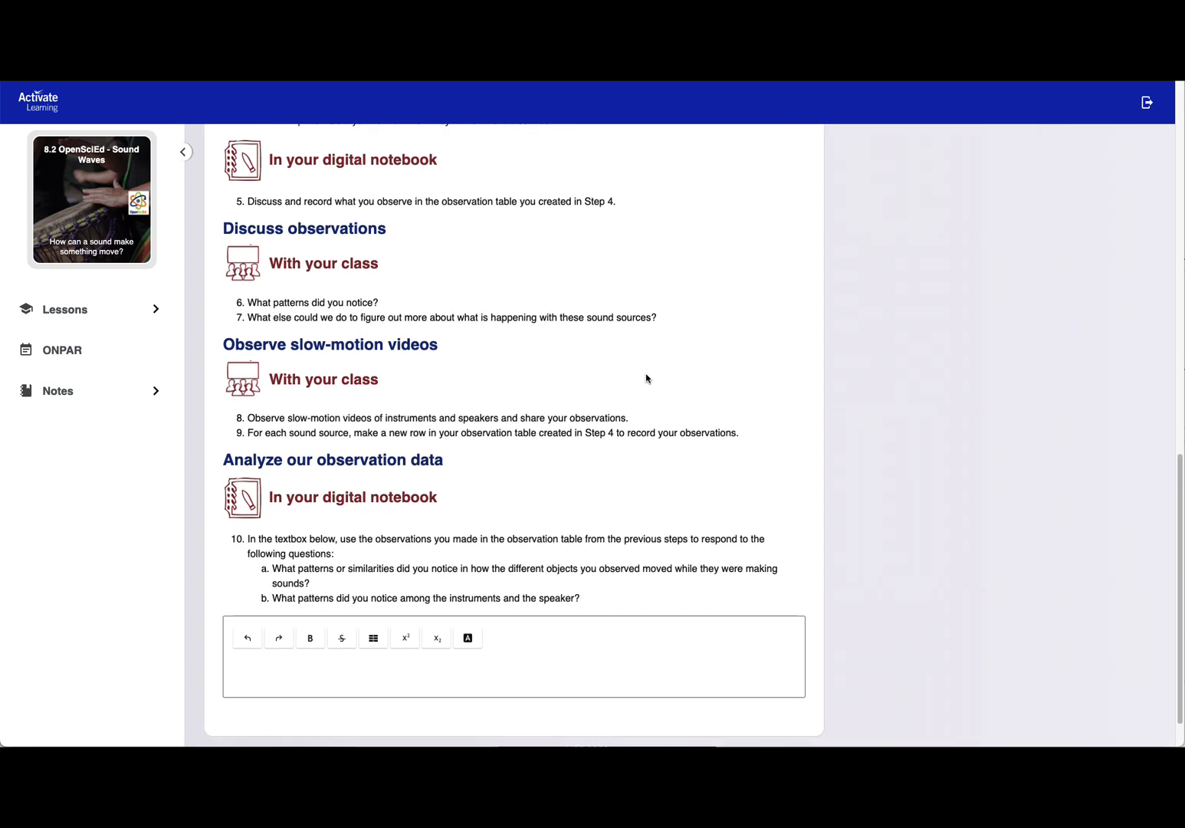
scroll("down", 3)
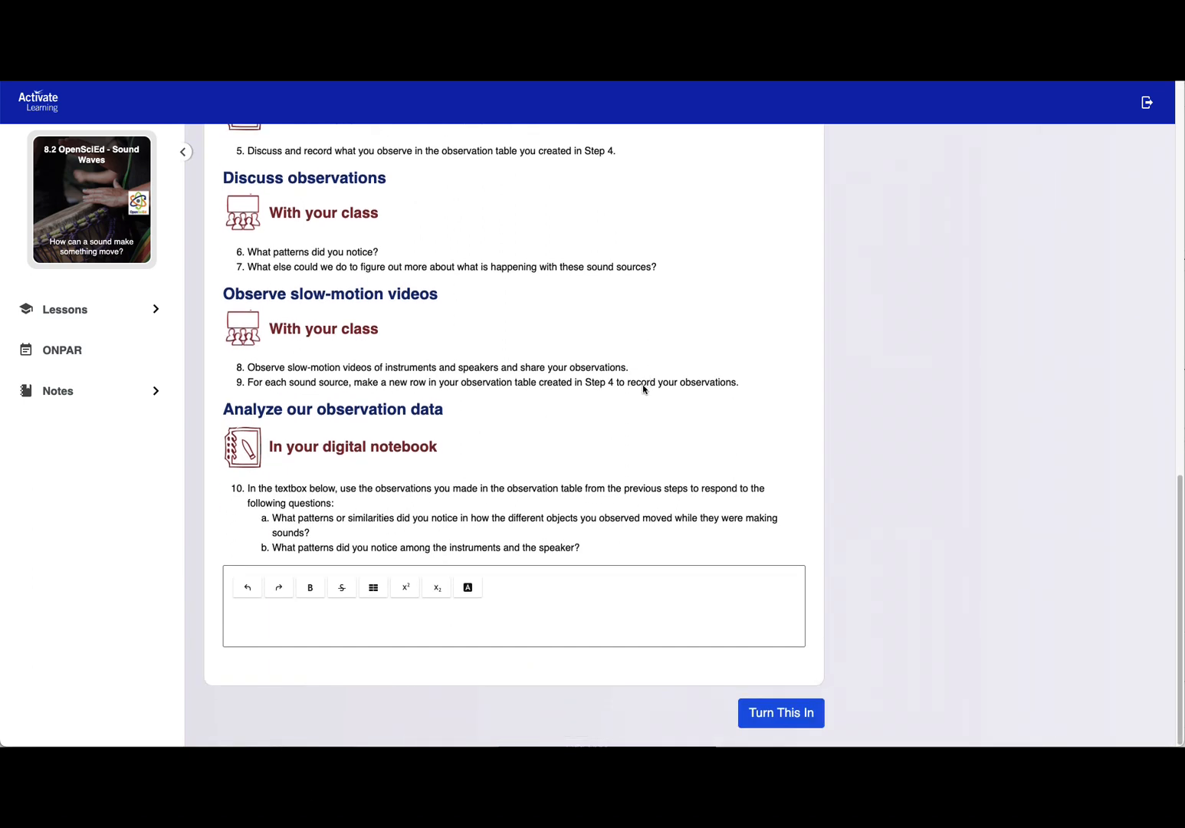
left_click(505, 621)
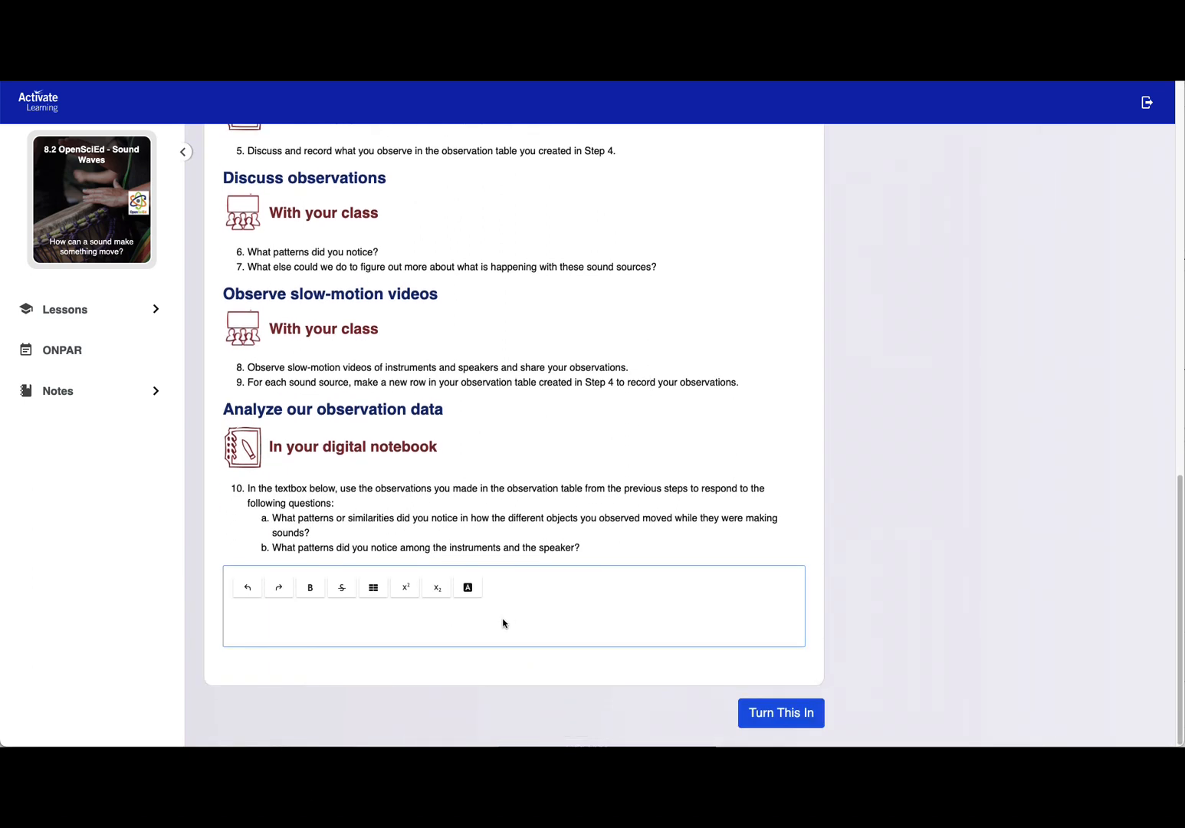
type("All of them vibrated. Some more t")
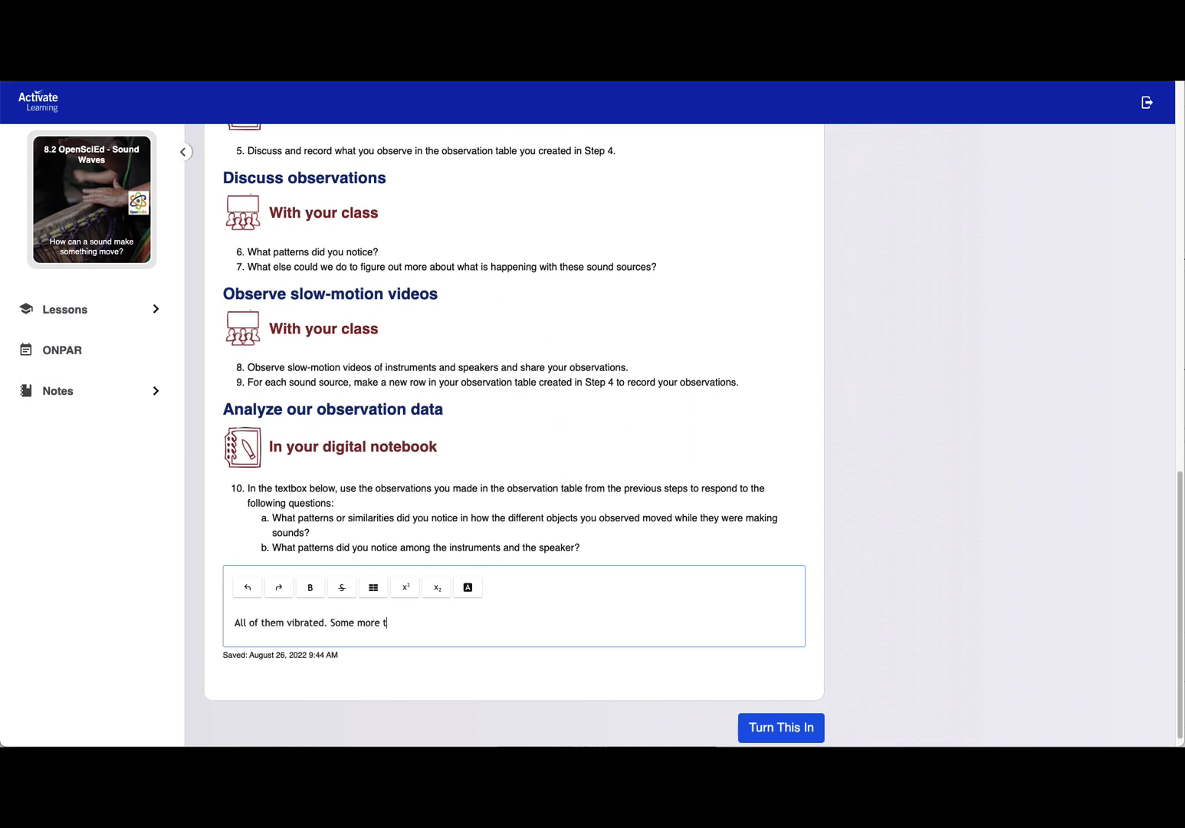
type("han others.")
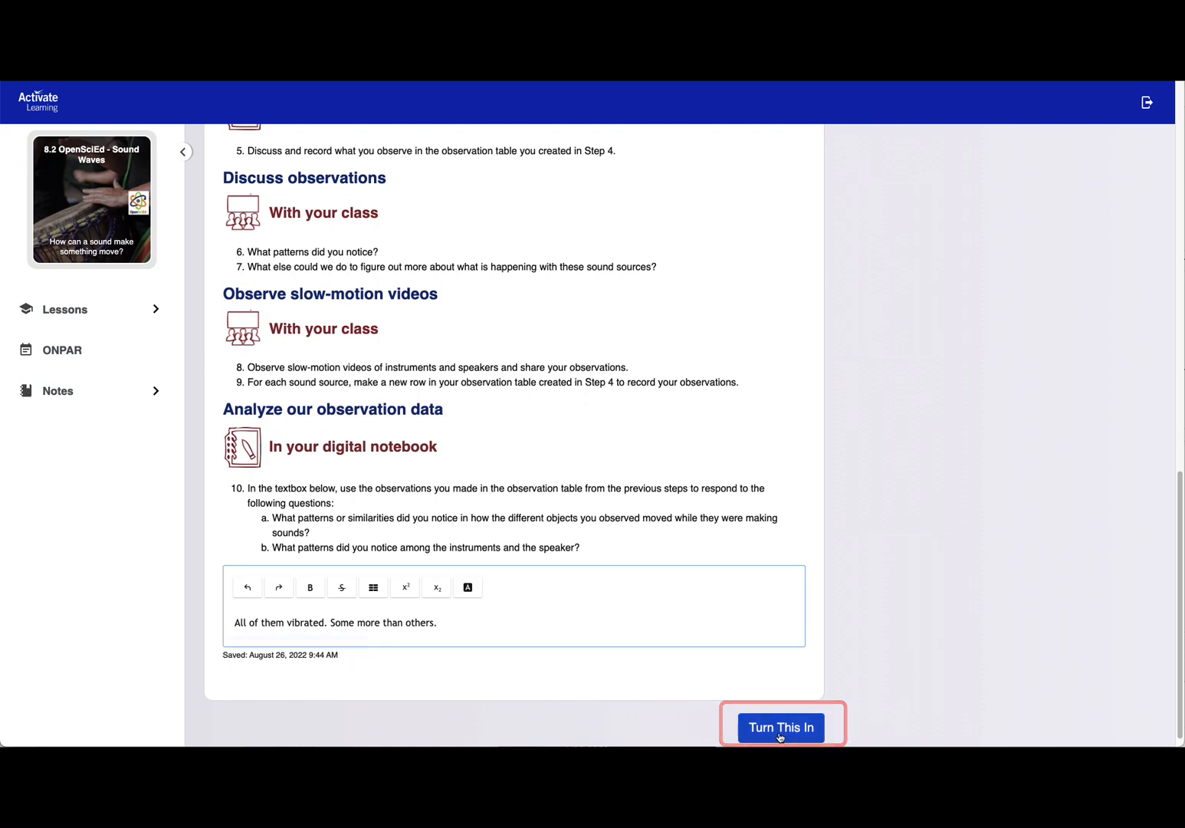
left_click(781, 727)
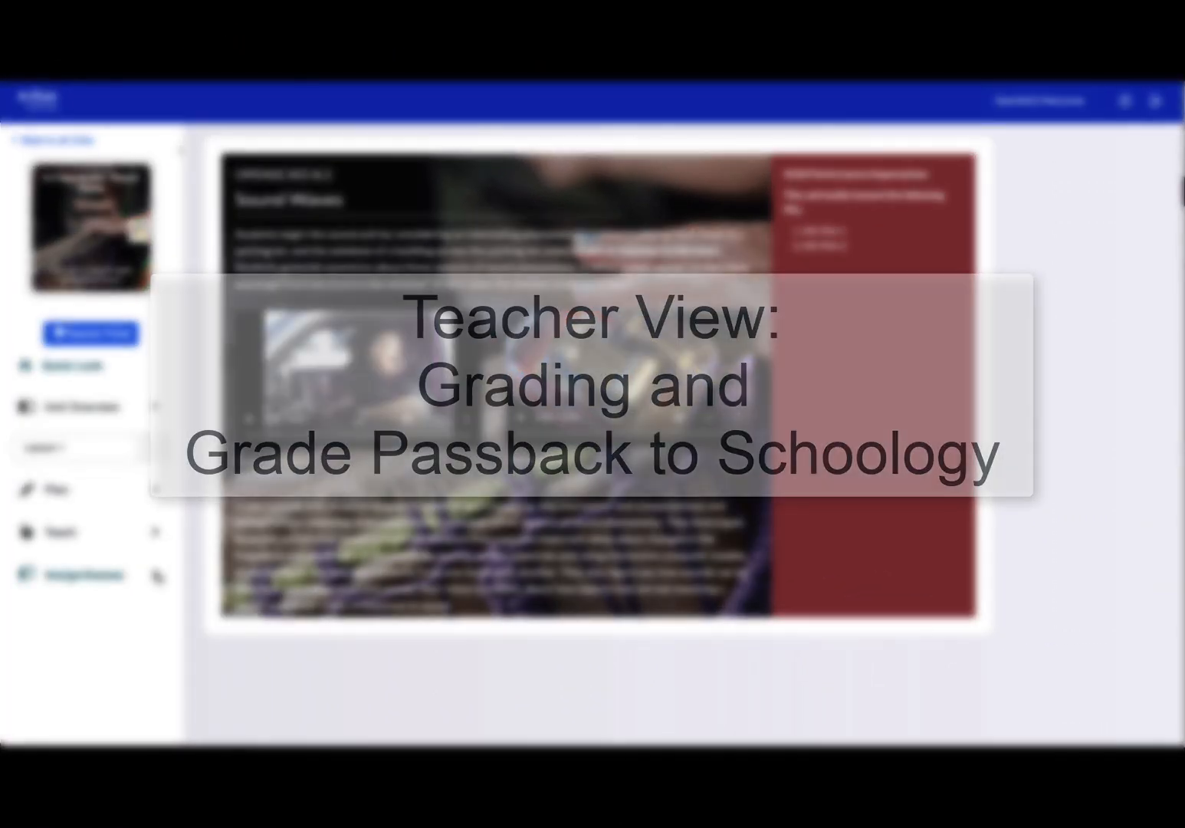
Use Grade Activity by Student to load the Period 1 student's Lesson 2 Day 1 responses
left_click(80, 574)
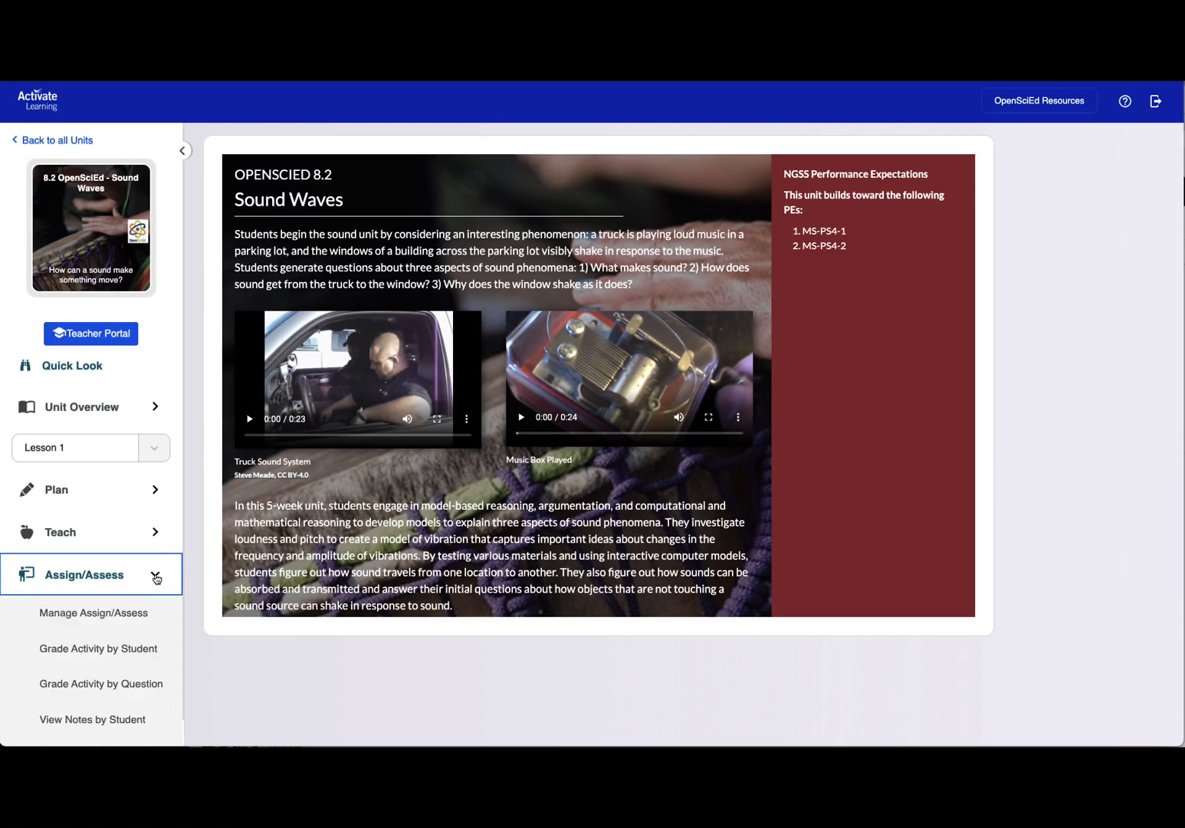
left_click(83, 573)
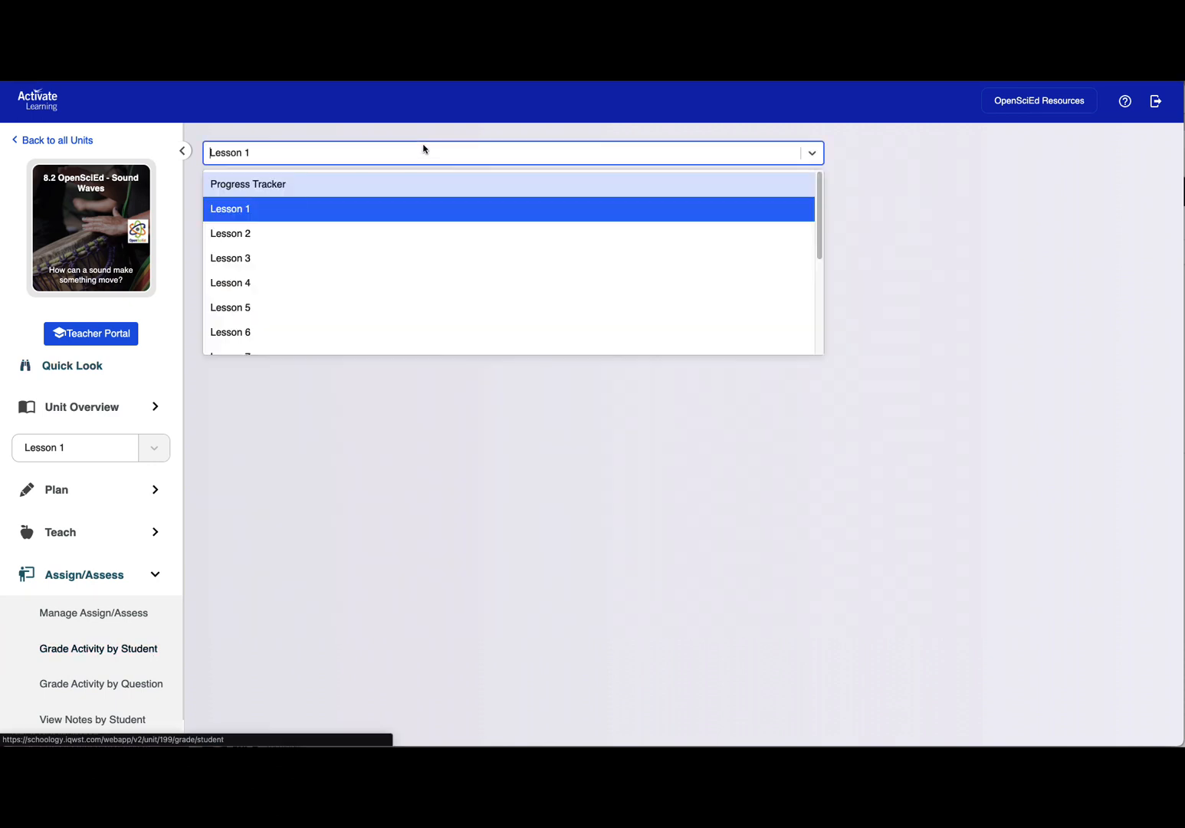
left_click(230, 233)
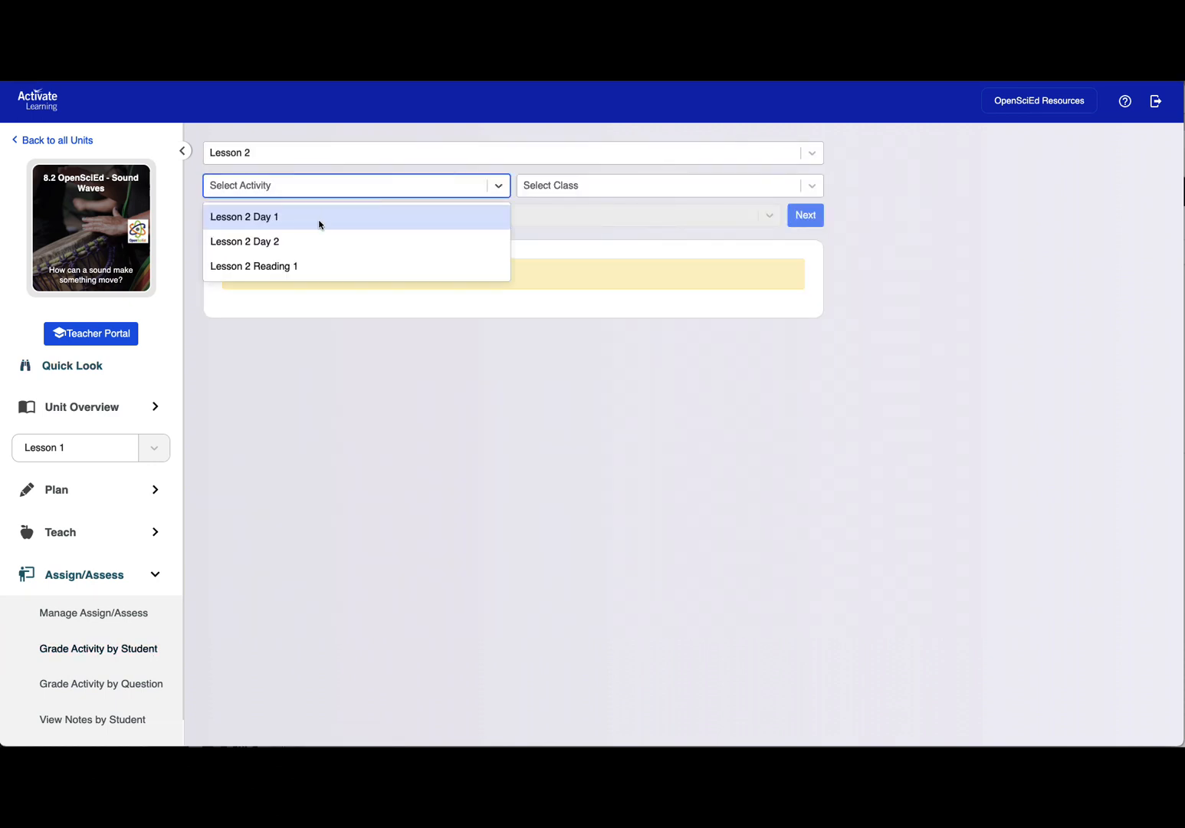
left_click(244, 216)
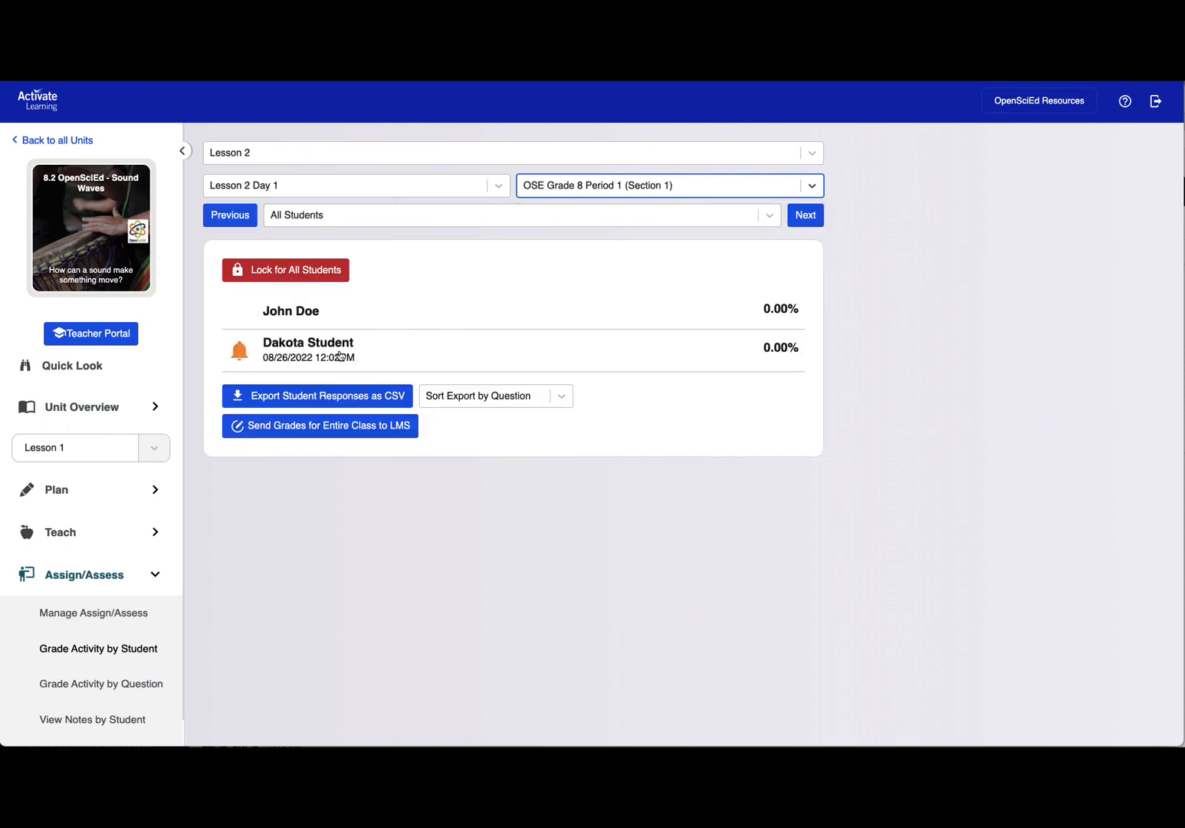
left_click(308, 342)
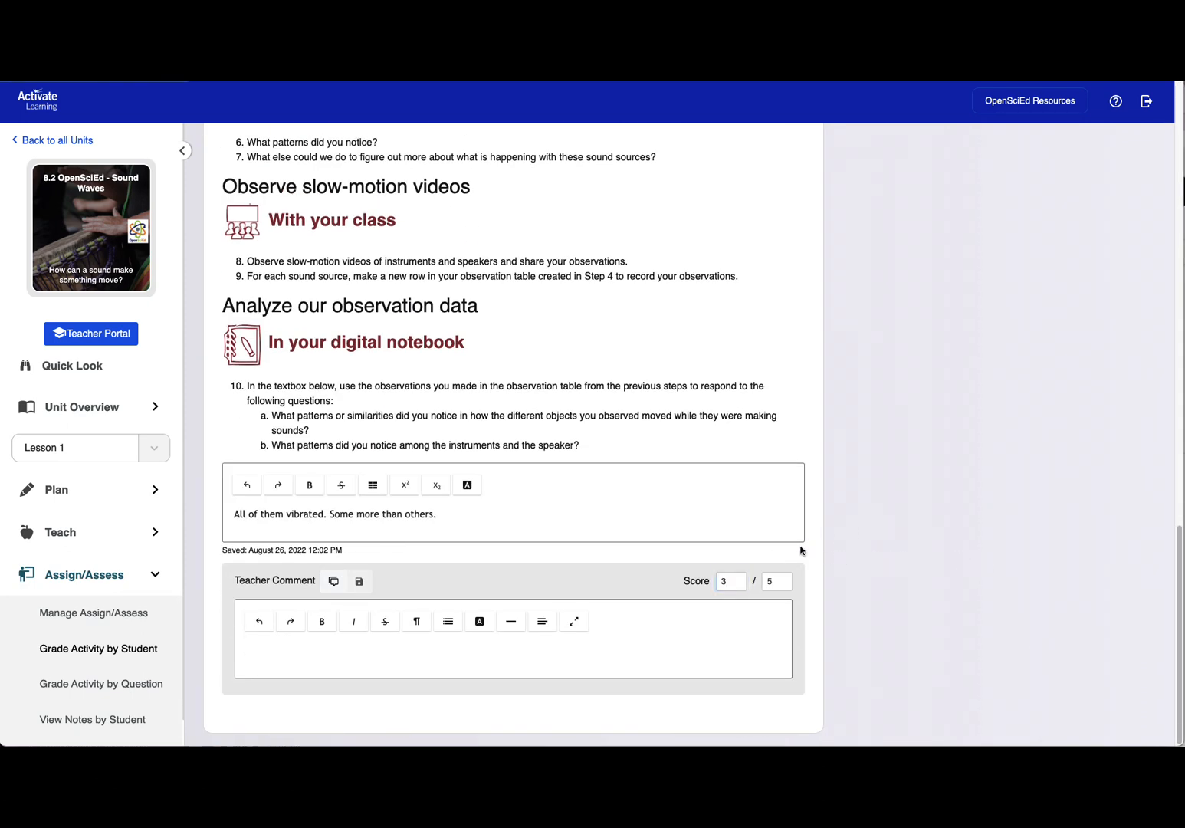
Insert the "You are close…" comment from the pre-made comment bank as teacher feedback
left_click(333, 579)
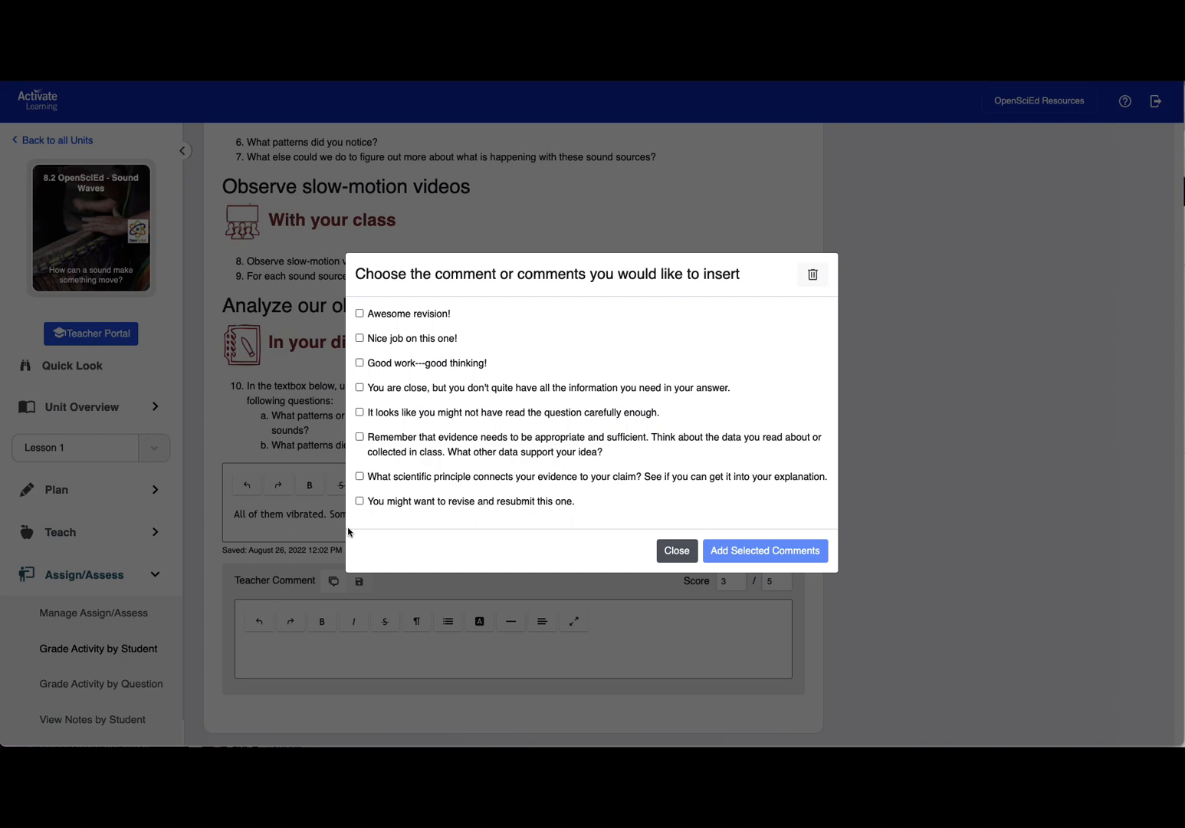
left_click(359, 386)
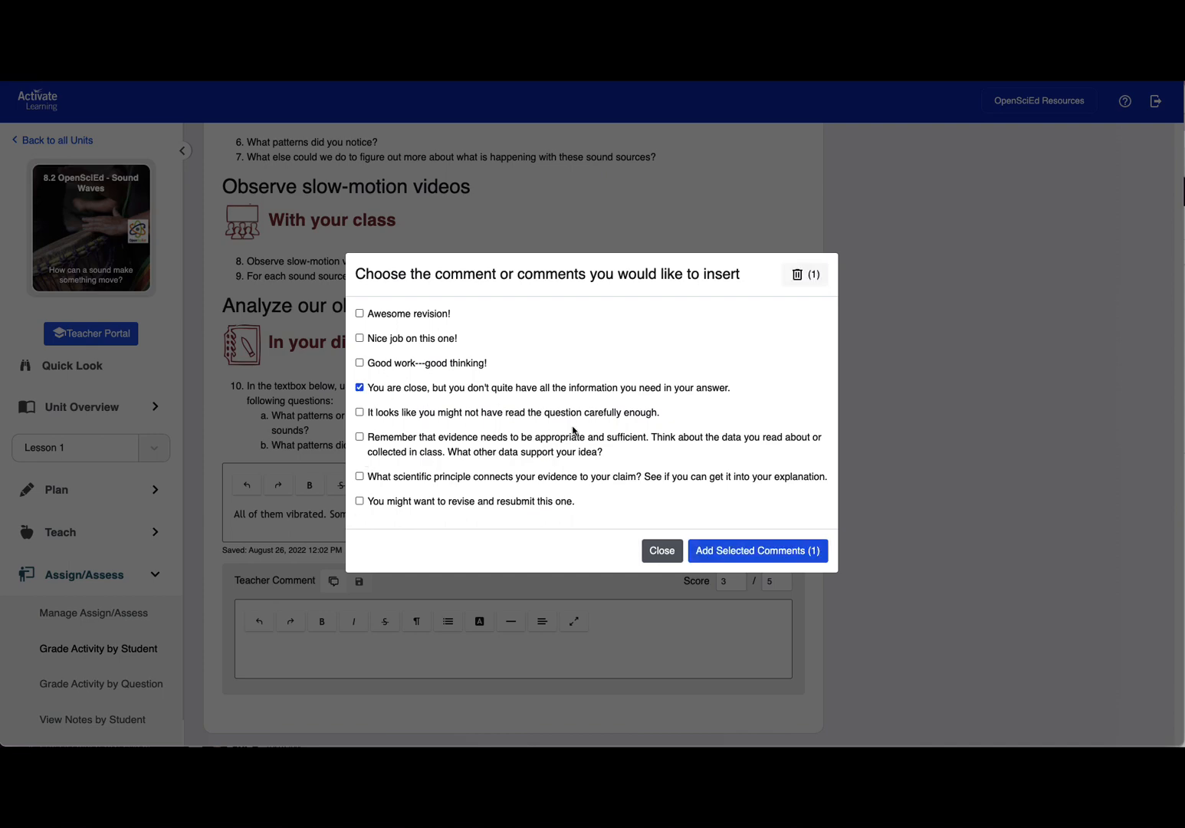
left_click(756, 551)
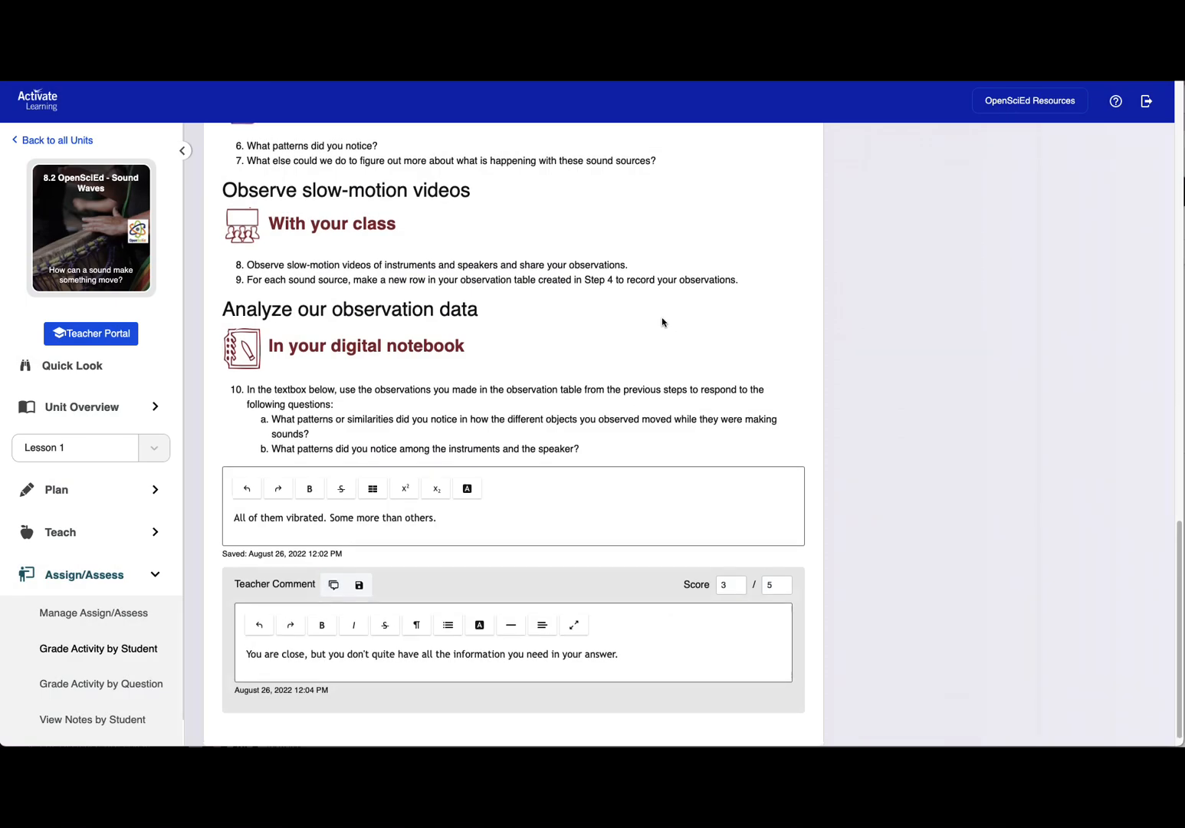